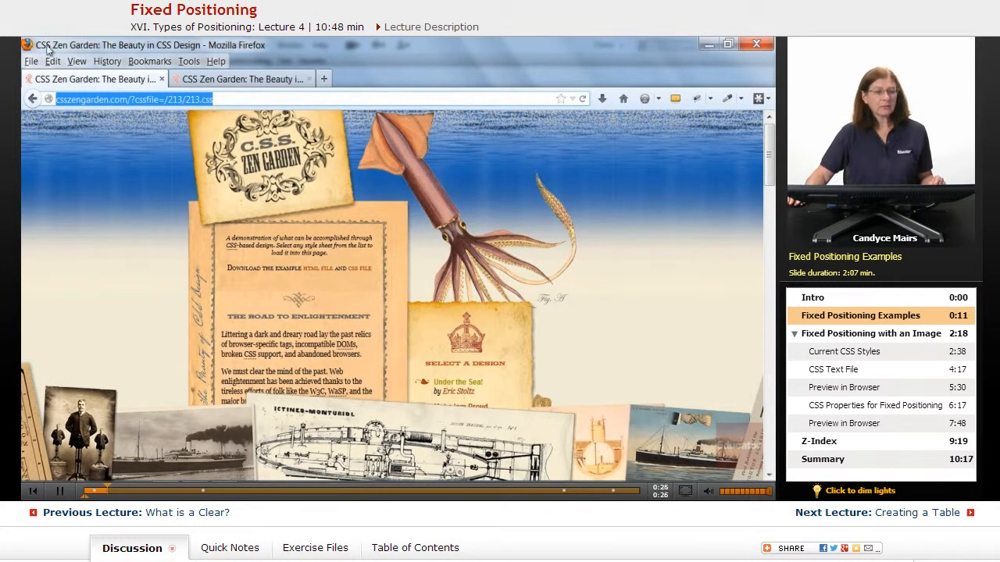
mouse_move(53, 180)
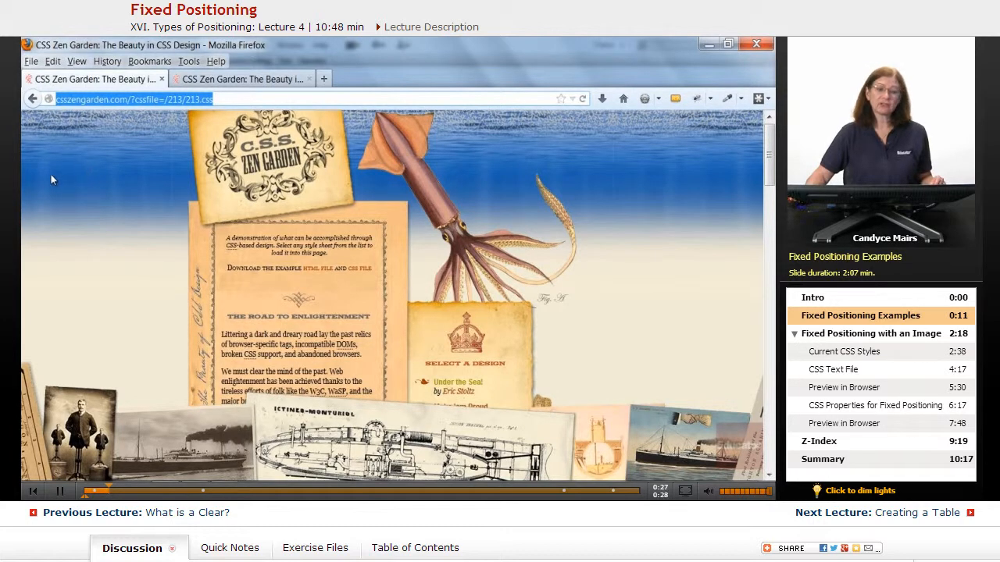
mouse_move(641, 247)
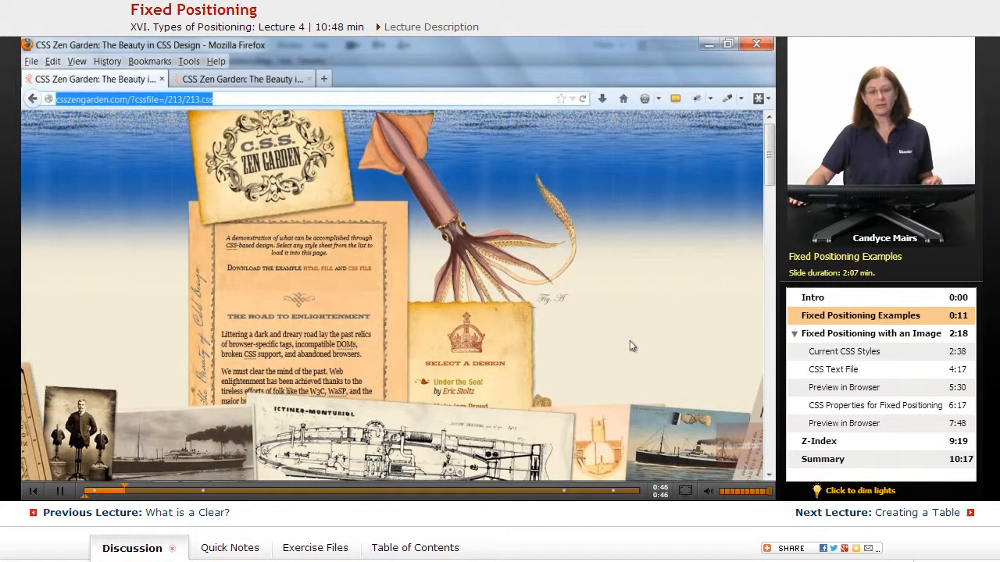
Scroll down through the theatre-style CSS Zen Garden design in Firefox
scroll("down", 3)
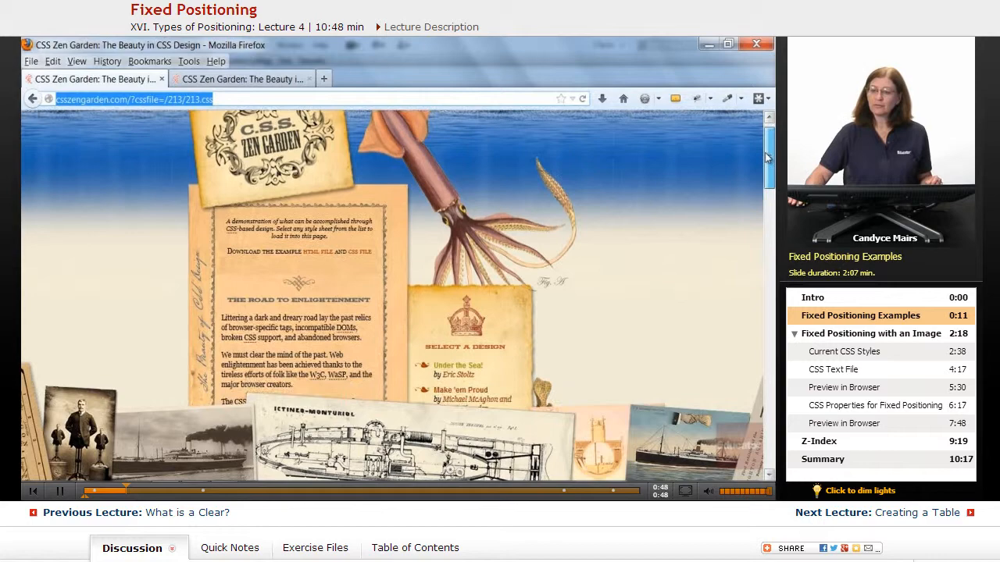
scroll("down", 3)
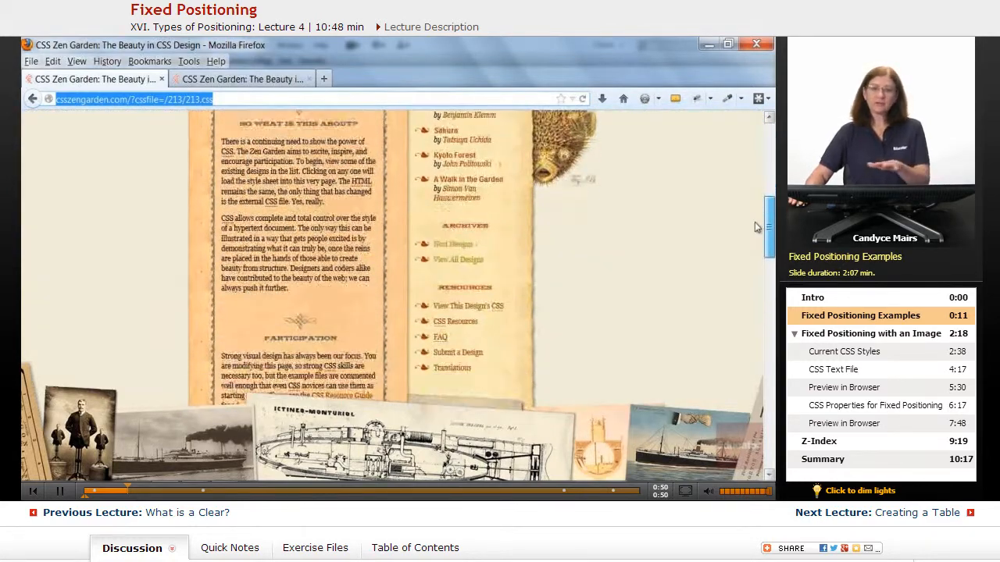
scroll("down", 3)
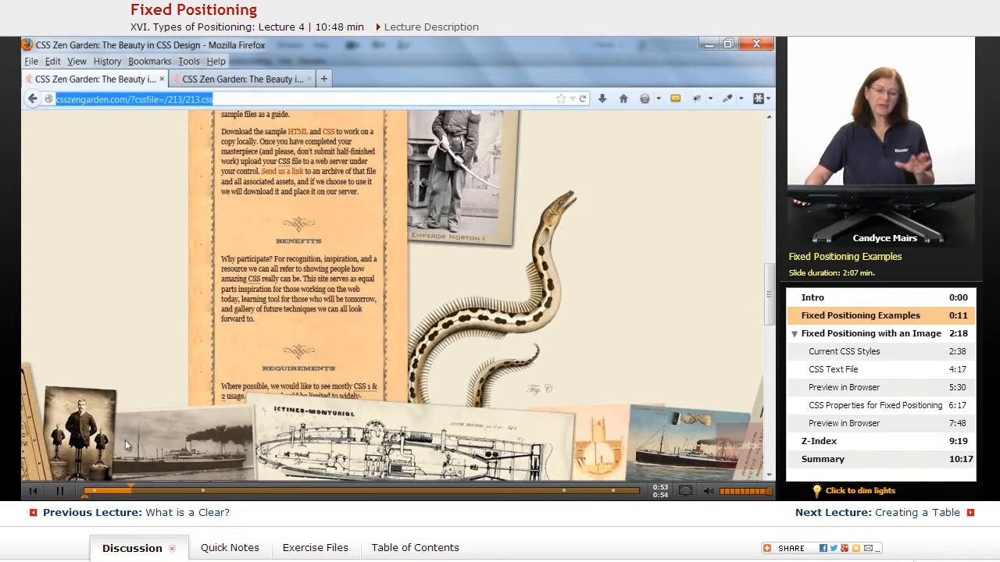
scroll("down", 3)
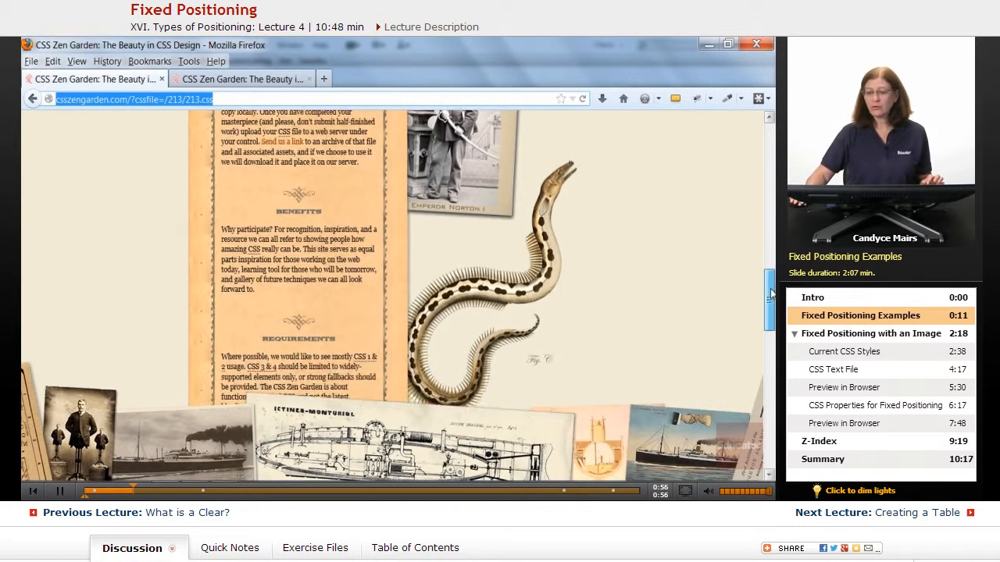
scroll("down", 3)
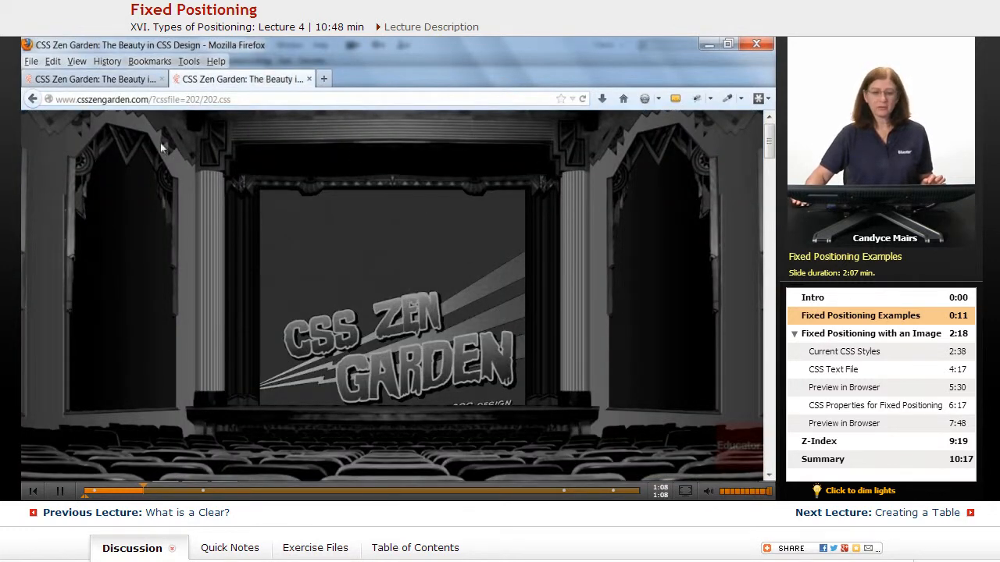
mouse_move(690, 328)
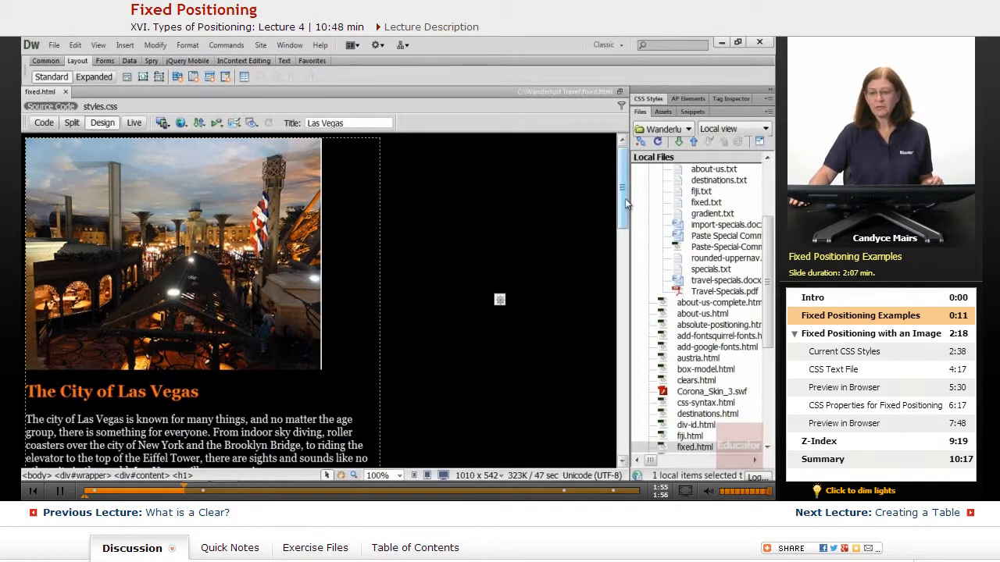
Scroll the Las Vegas page in Design view down to its end
scroll("down", 3)
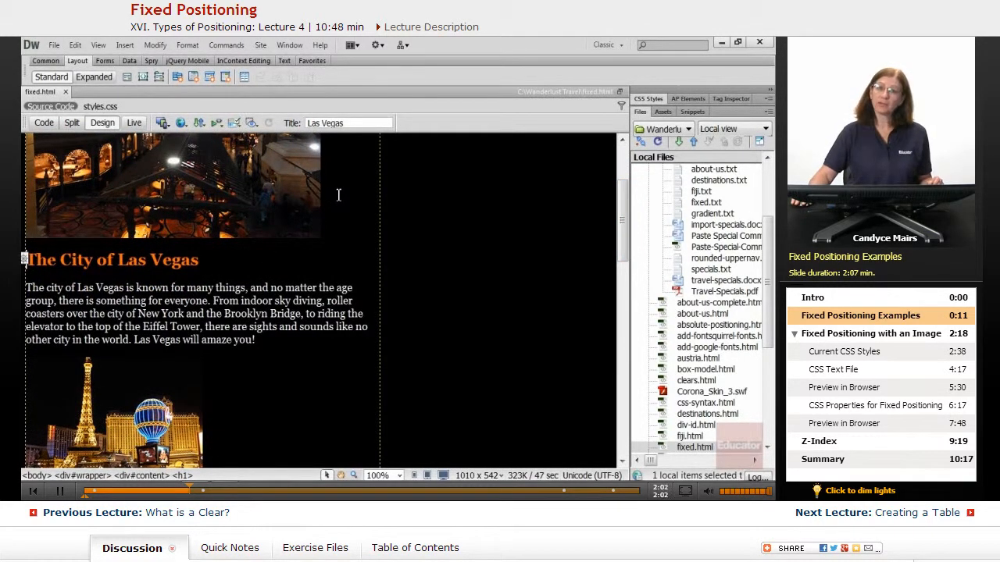
mouse_move(281, 228)
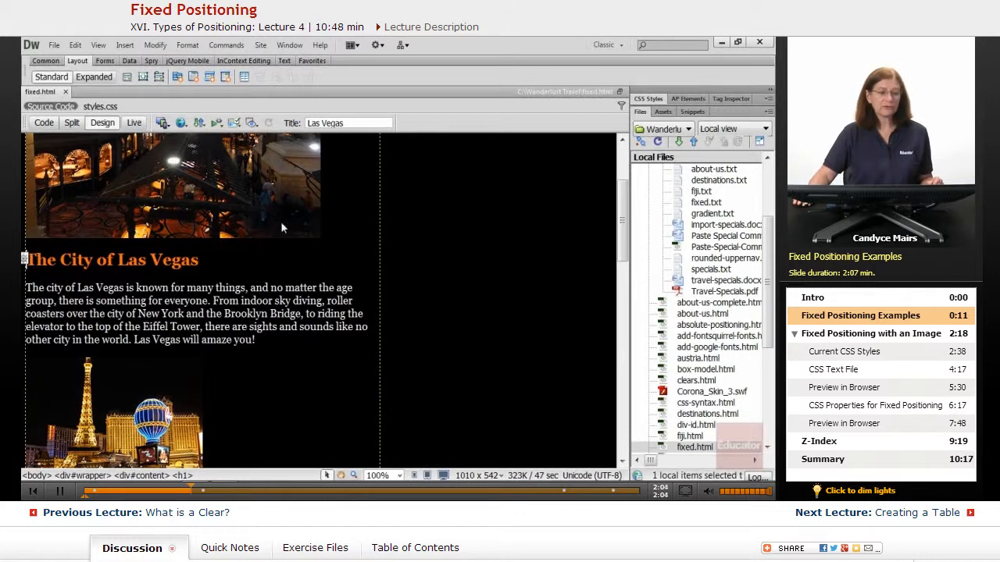
scroll("down", 3)
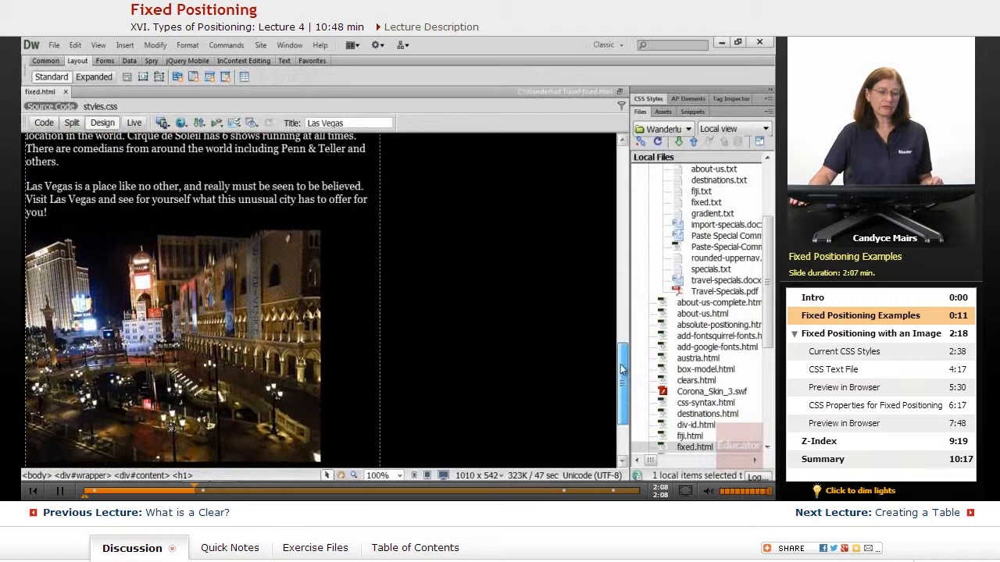
scroll("down", 3)
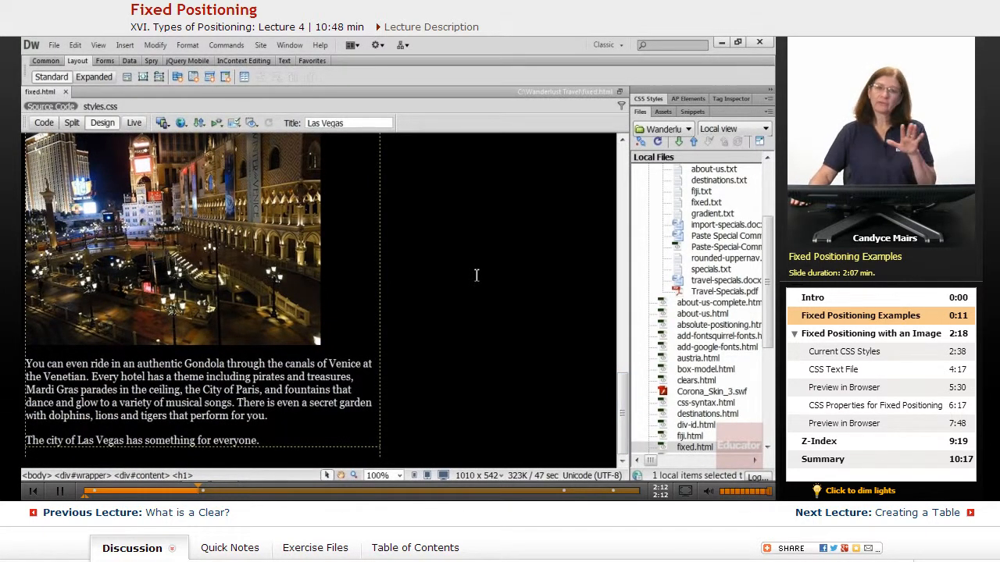
scroll("down", 3)
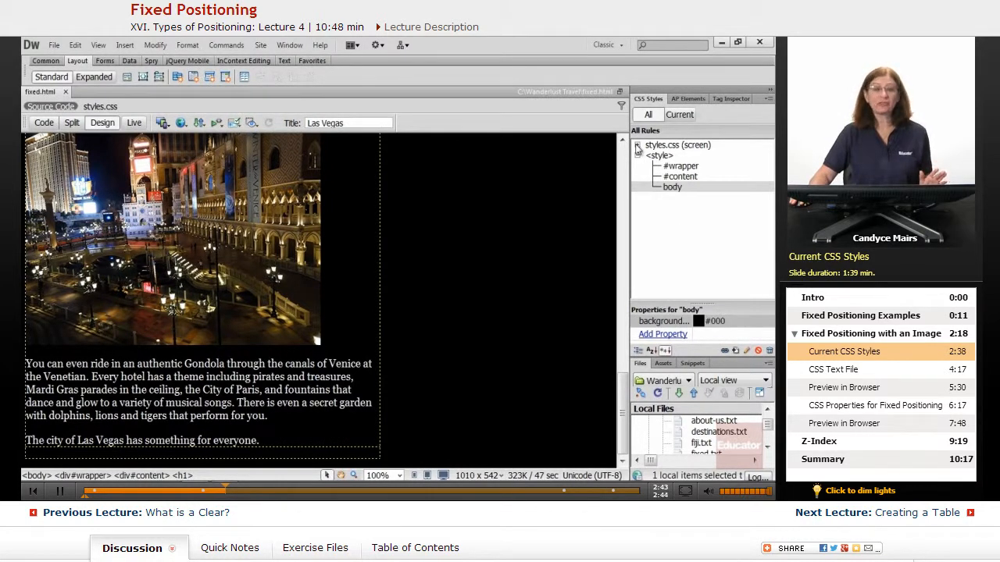
Expand the styles.css rules and inspect the h1 and h2 heading properties
left_click(676, 144)
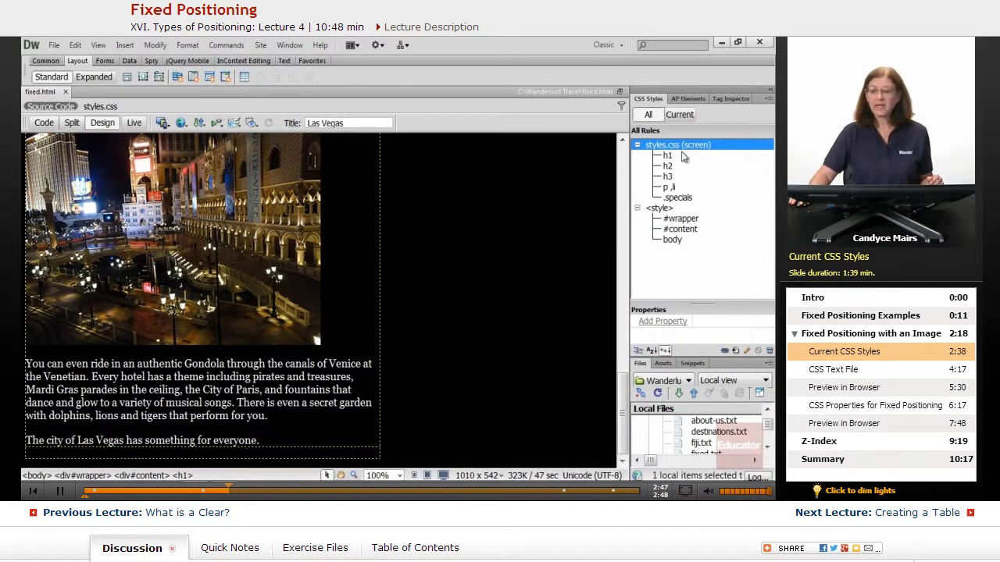
left_click(667, 155)
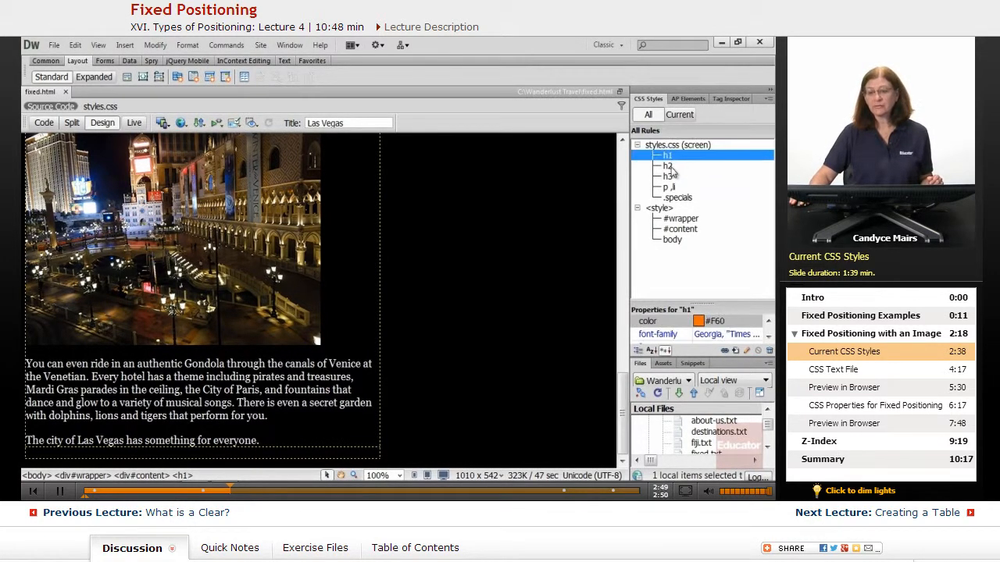
left_click(667, 166)
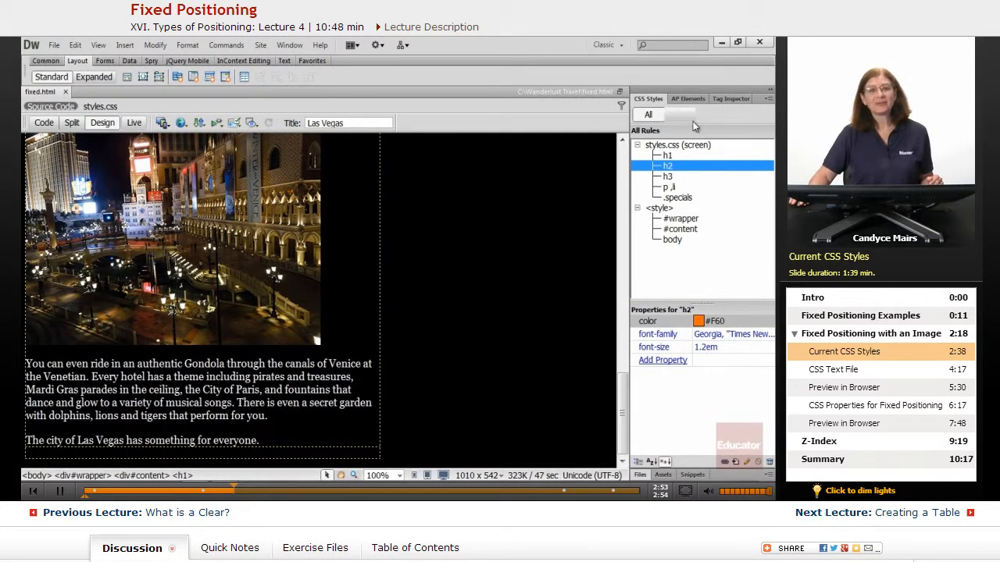
Inspect the .specials rule (brown bold 1em Georgia), then collapse styles.css again
left_click(678, 115)
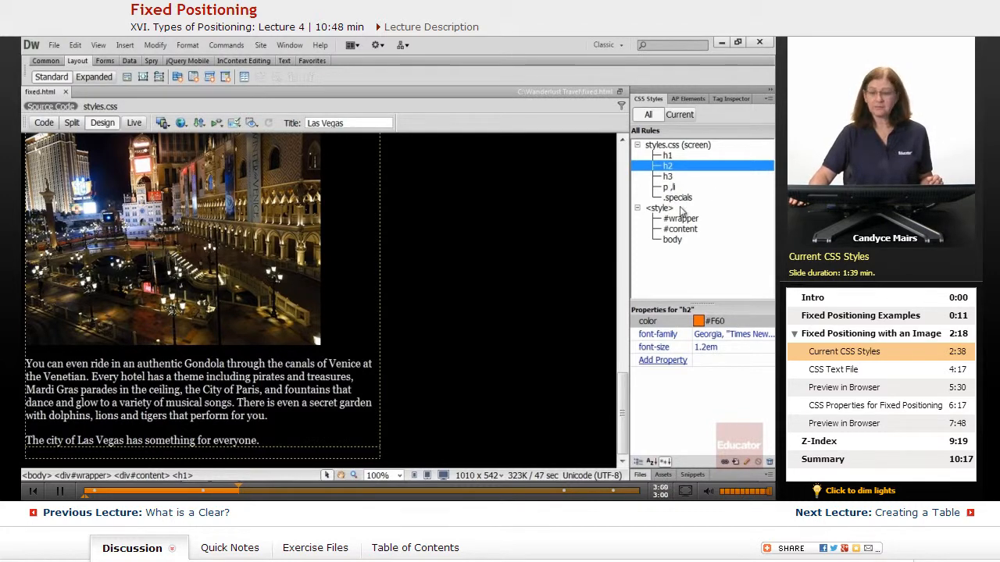
left_click(678, 197)
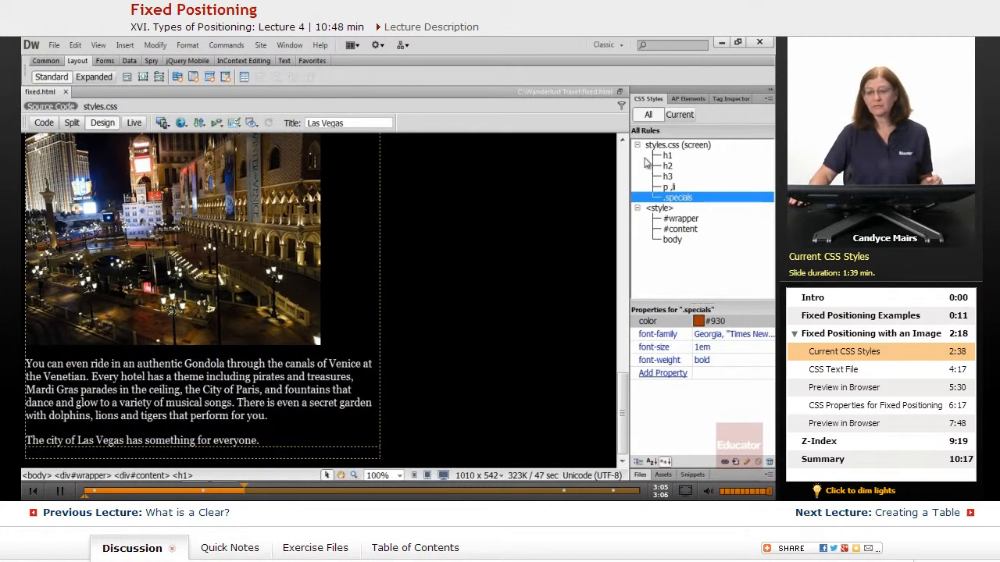
left_click(637, 143)
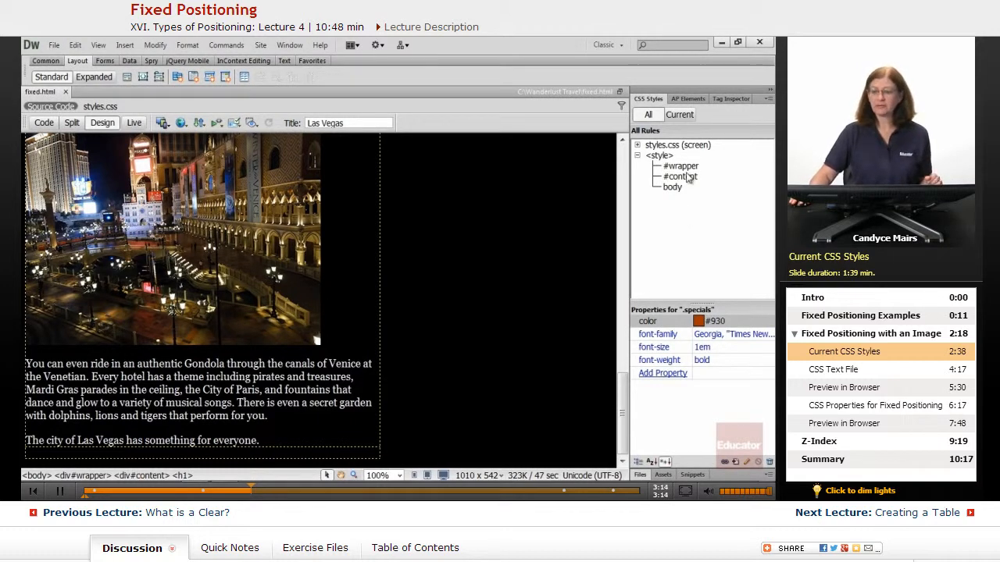
Inspect embedded #wrapper (600px width), #content (Tahoma) and body (black background) rules
left_click(681, 166)
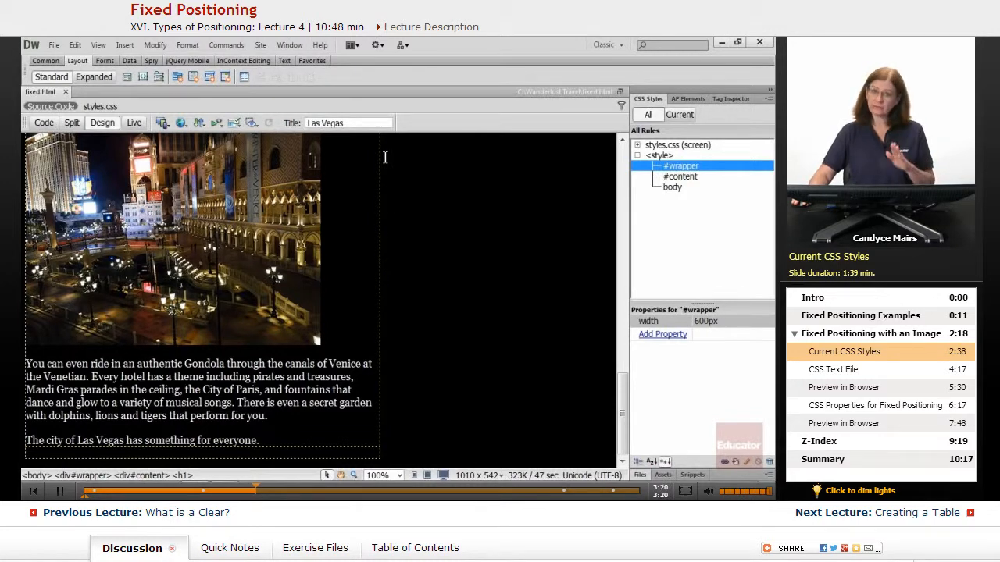
mouse_move(383, 218)
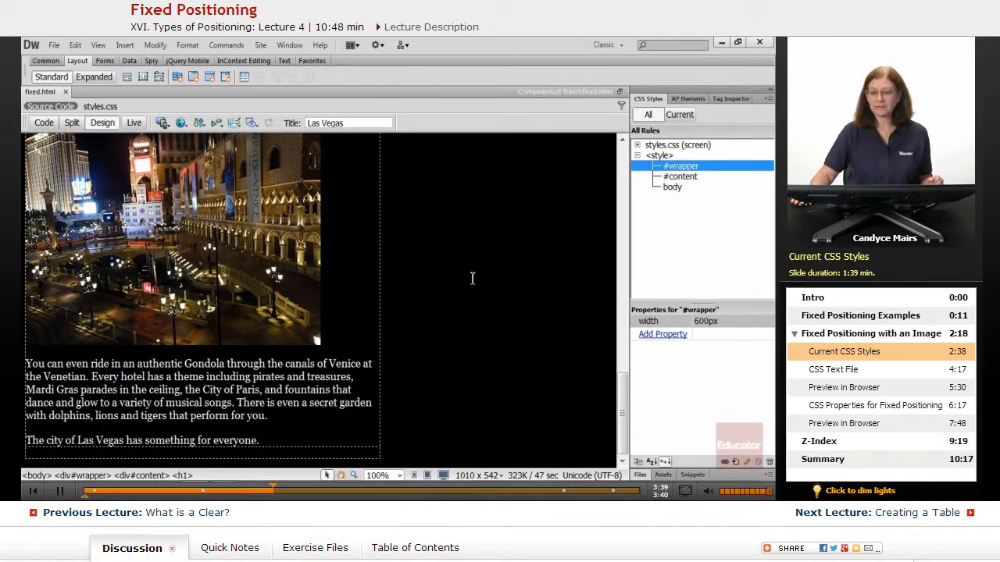
left_click(681, 175)
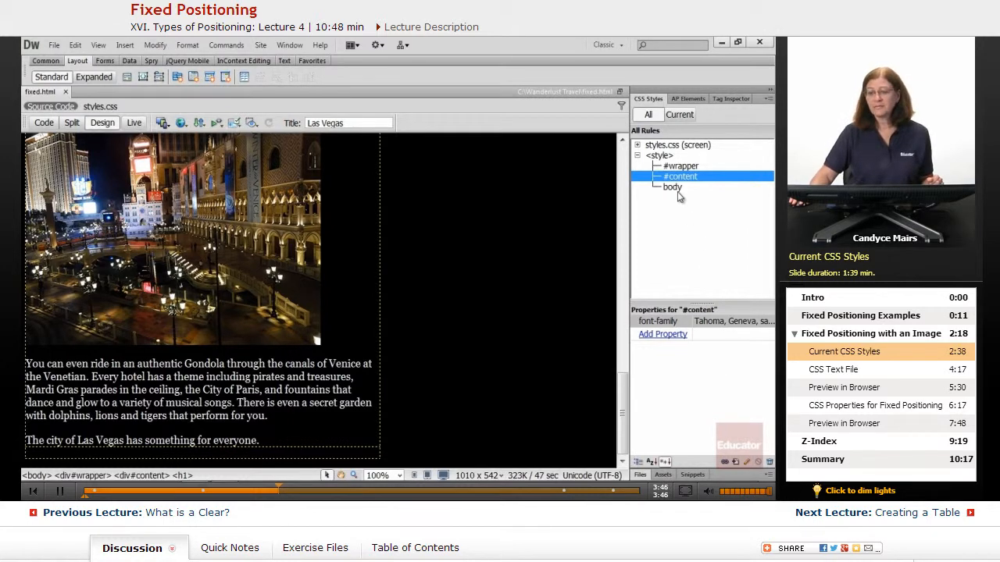
left_click(672, 187)
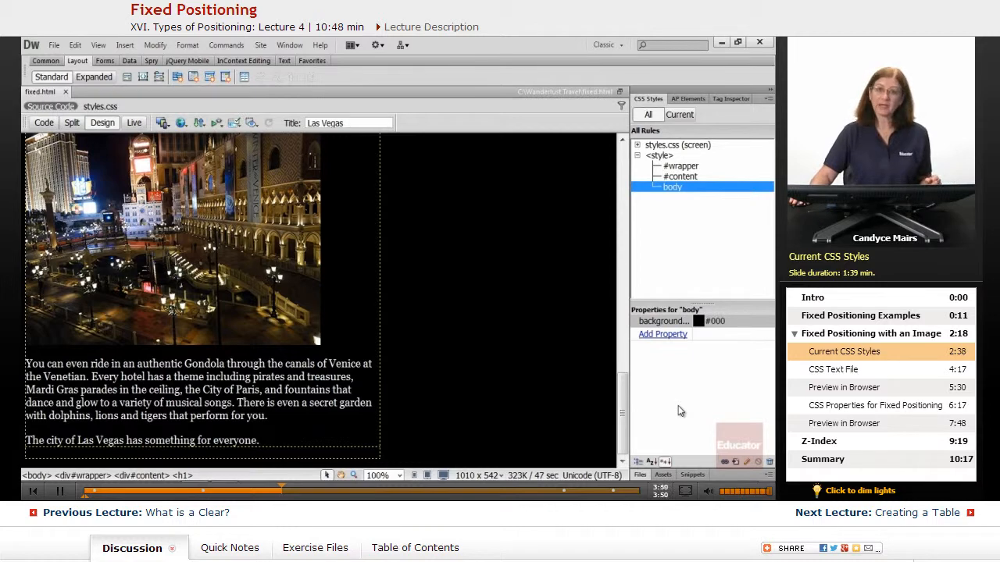
mouse_move(632, 321)
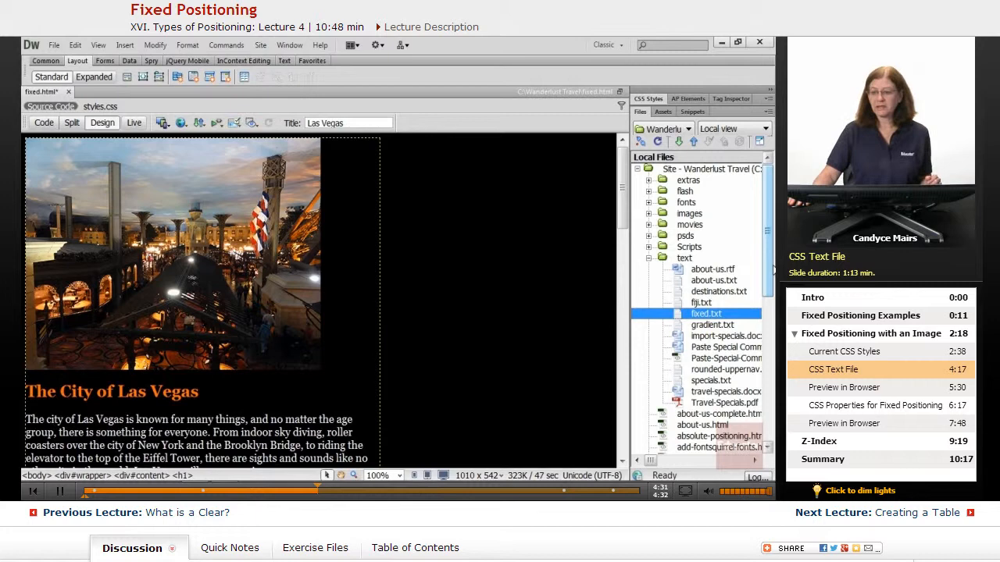
Open fixed.txt from the text folder, select all of its #vegas rule and return to fixed.html
left_click(684, 258)
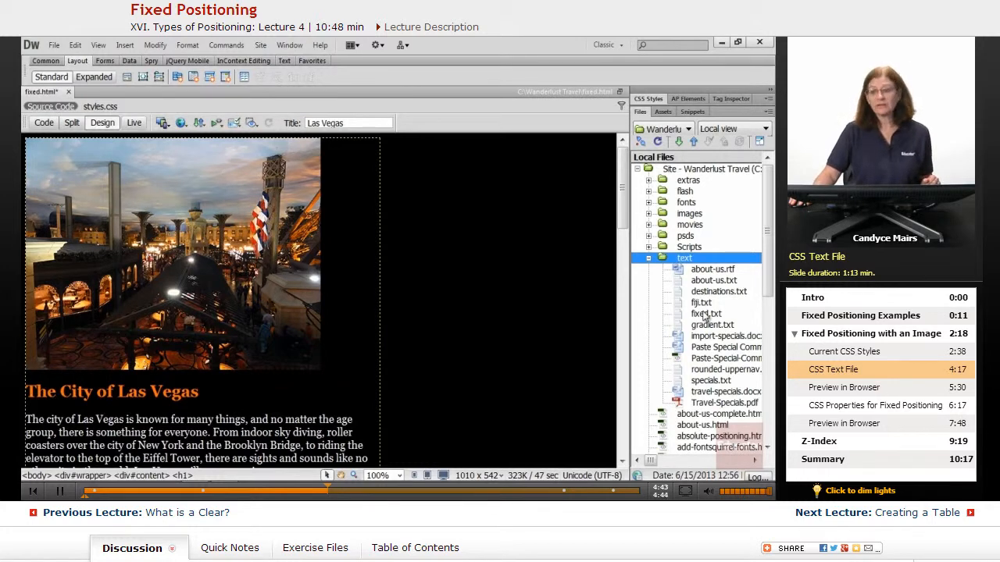
double_click(706, 312)
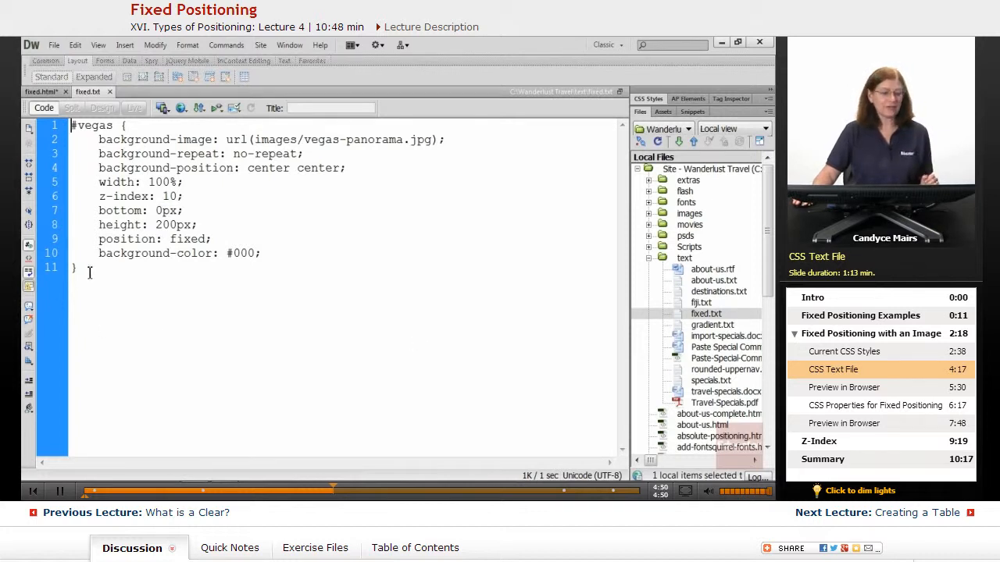
right_click(137, 159)
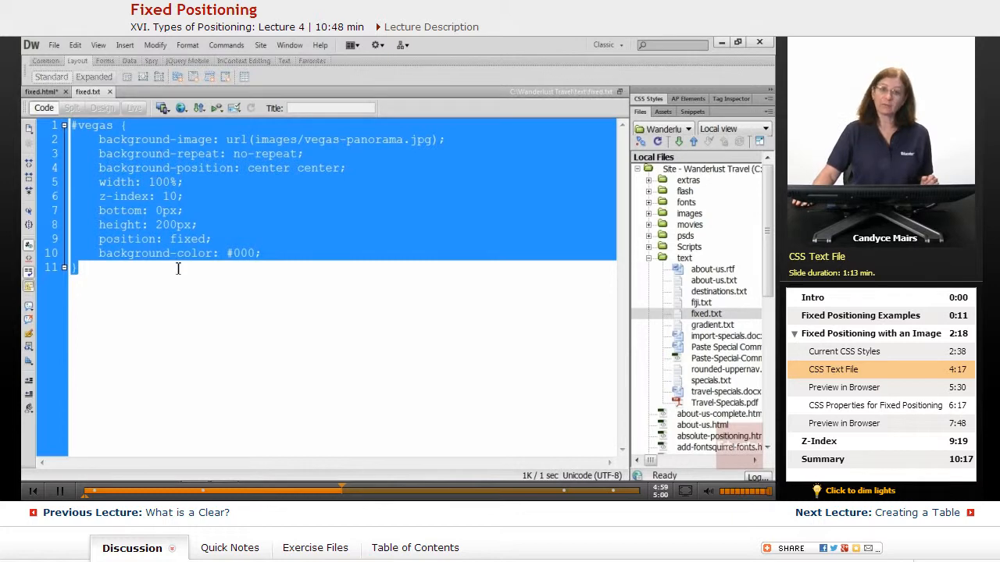
left_click(103, 122)
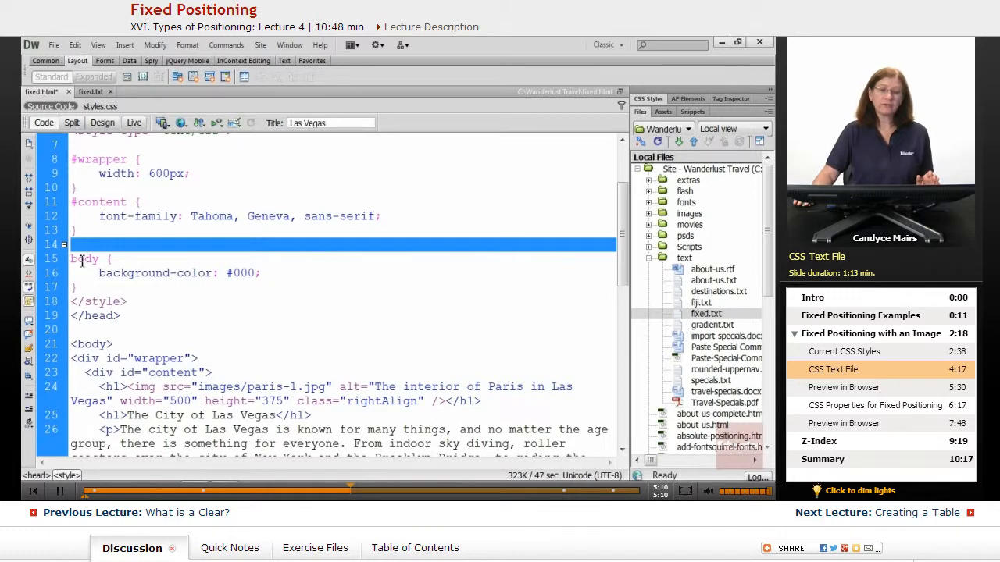
Place the #vegas rule before the body rule in fixed.html and save the page
left_click(77, 243)
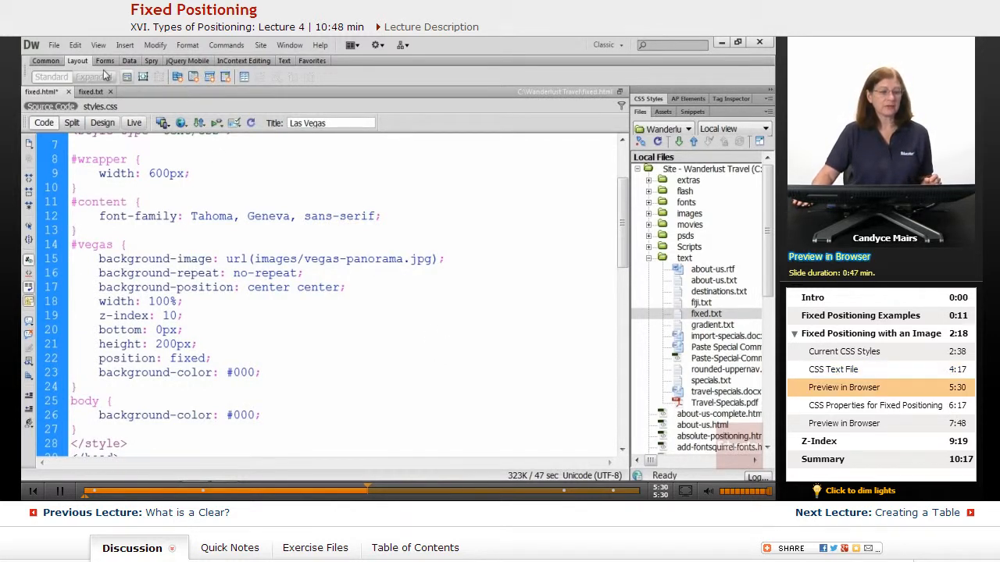
left_click(54, 44)
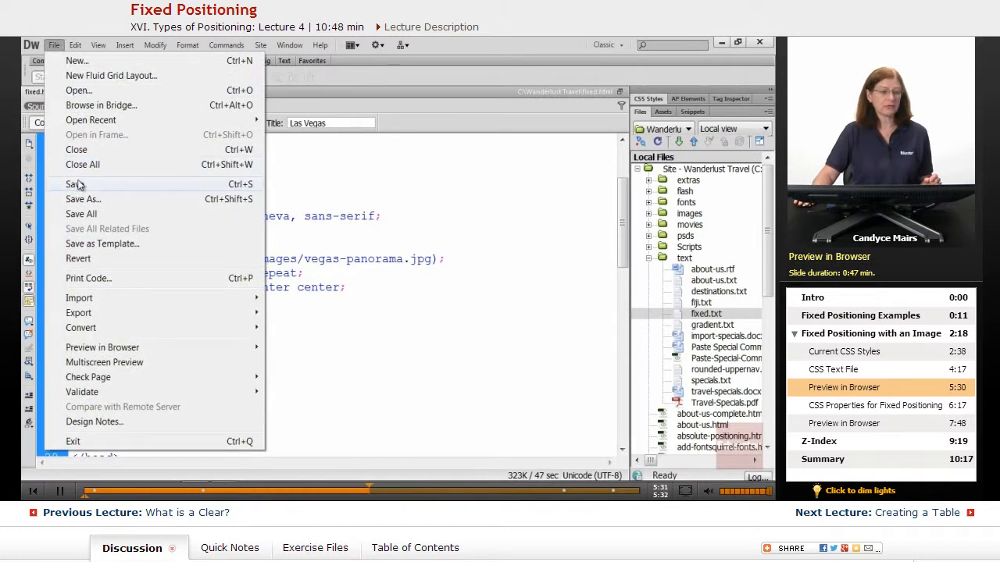
left_click(74, 184)
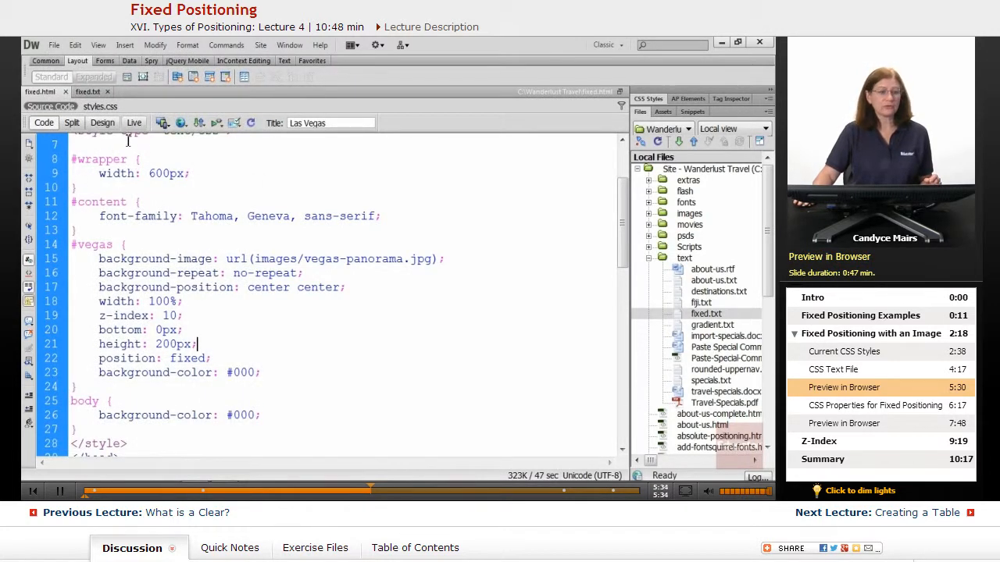
Launch a preview of the Las Vegas page in Chrome
left_click(181, 122)
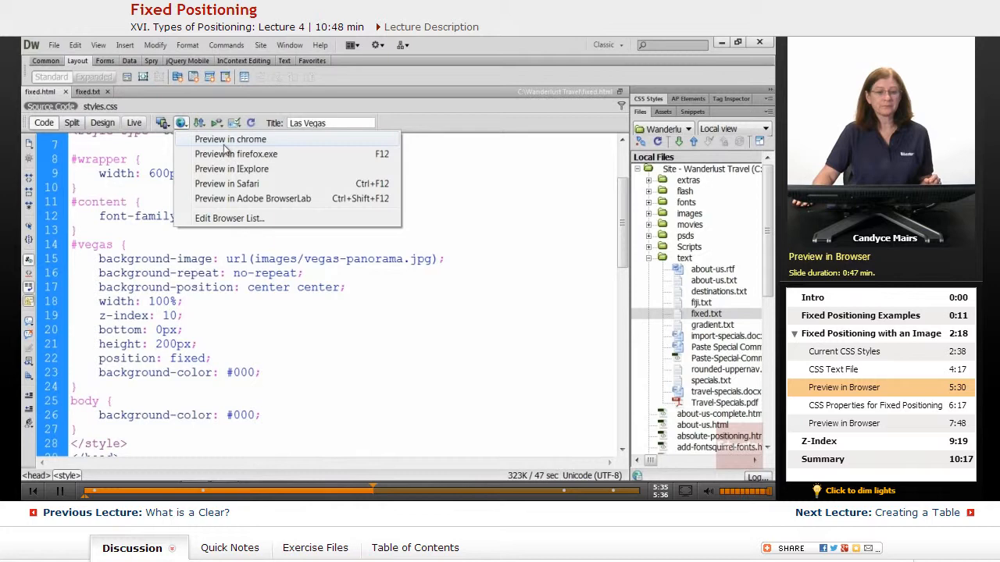
left_click(229, 139)
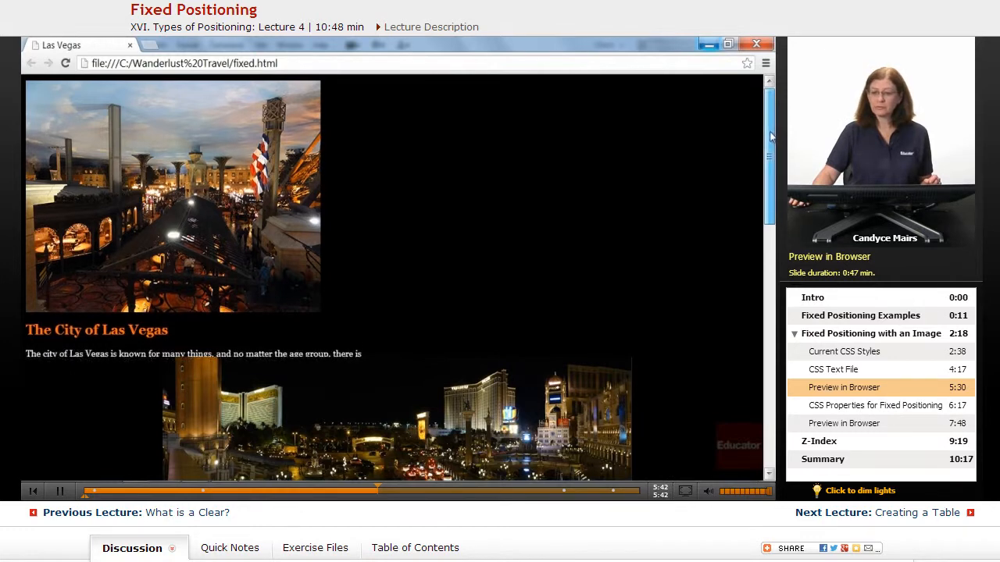
Scroll the Chrome preview to confirm the panorama stays fixed while text moves
scroll("down", 3)
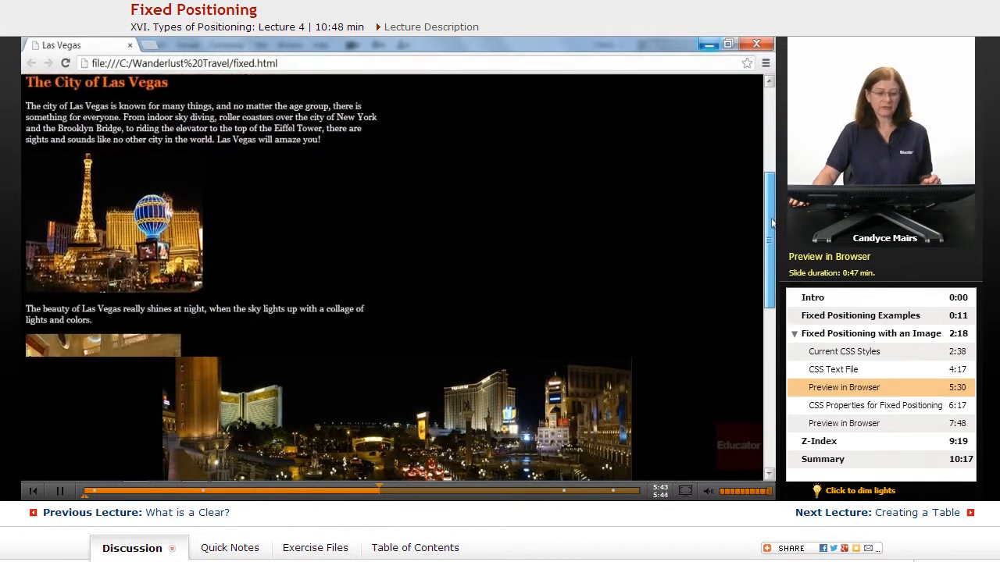
scroll("down", 3)
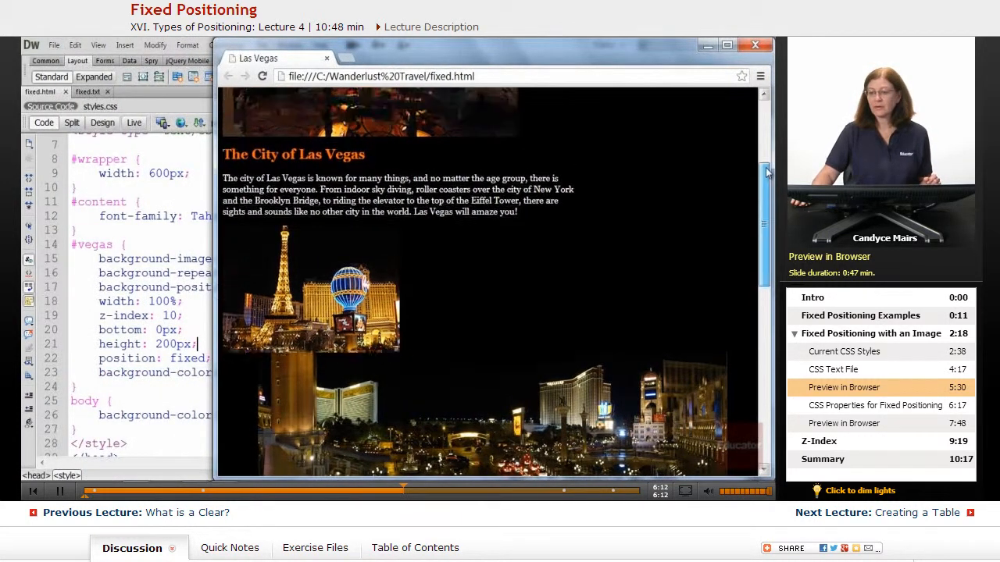
scroll("down", 3)
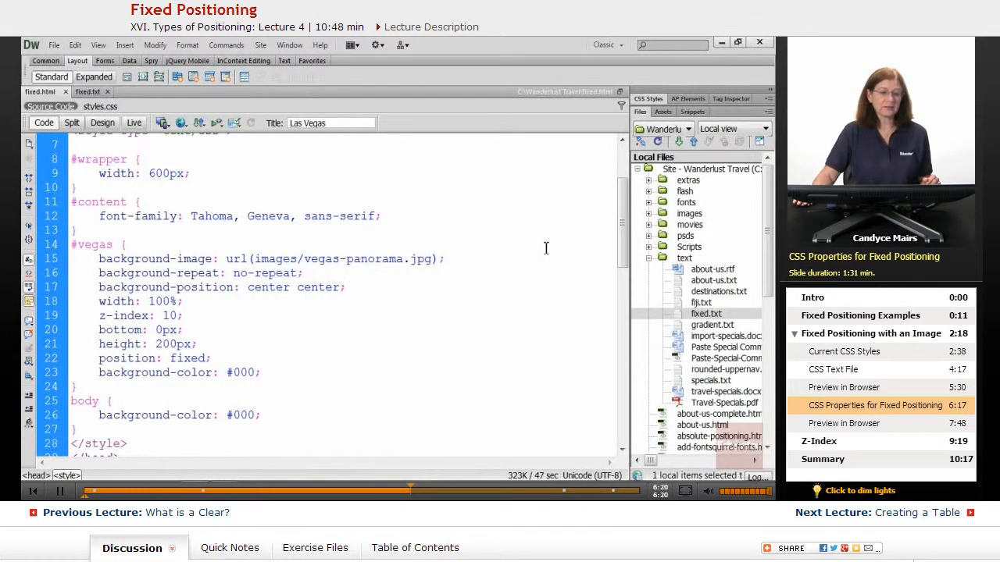
Select the #vegas rule in CSS Styles, scroll the code to the vegas div and return to Design view
left_click(646, 98)
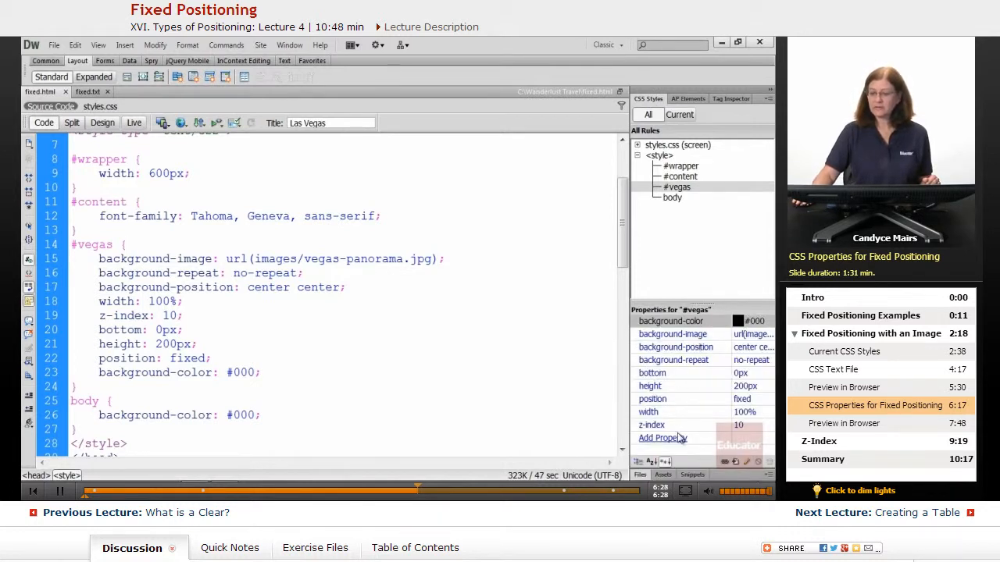
left_click(125, 244)
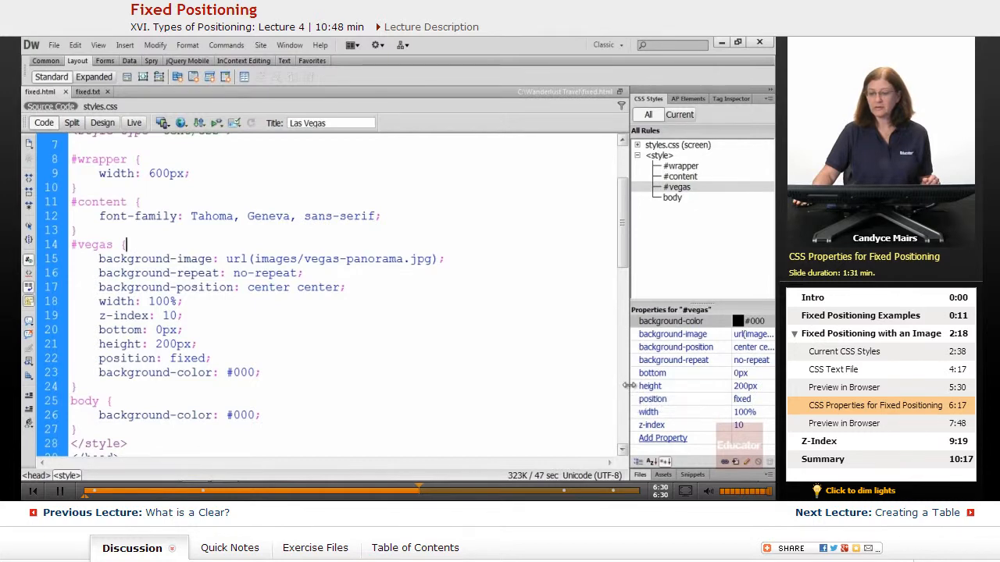
scroll("down", 3)
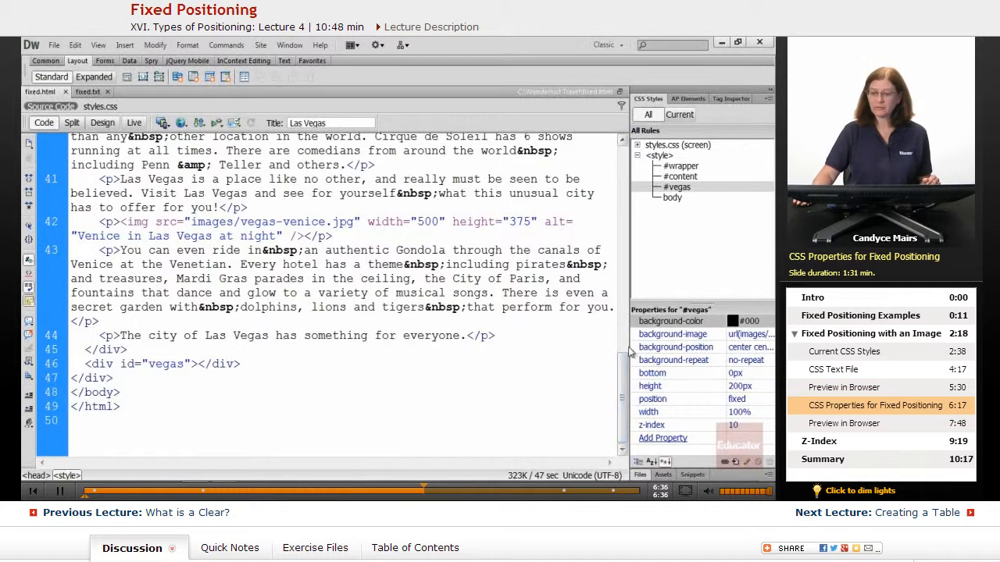
scroll("down", 3)
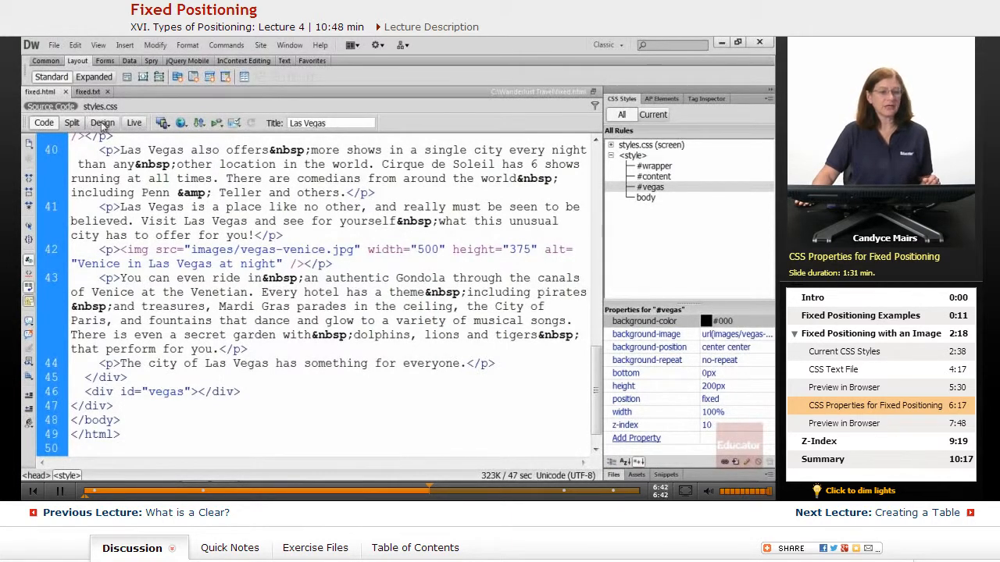
left_click(103, 122)
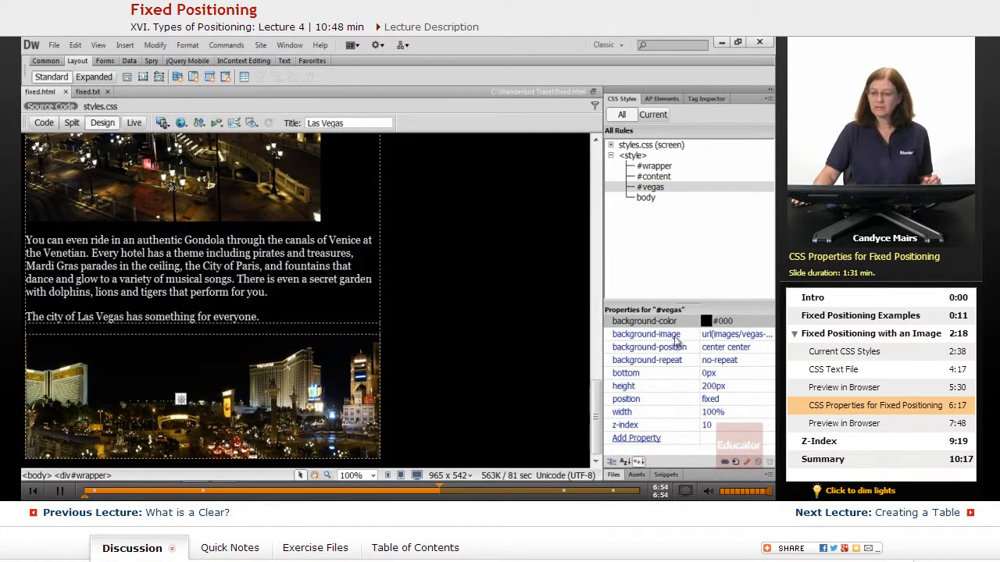
Inspect #vegas background-image and background-repeat, disable no-repeat and preview in Firefox
left_click(647, 334)
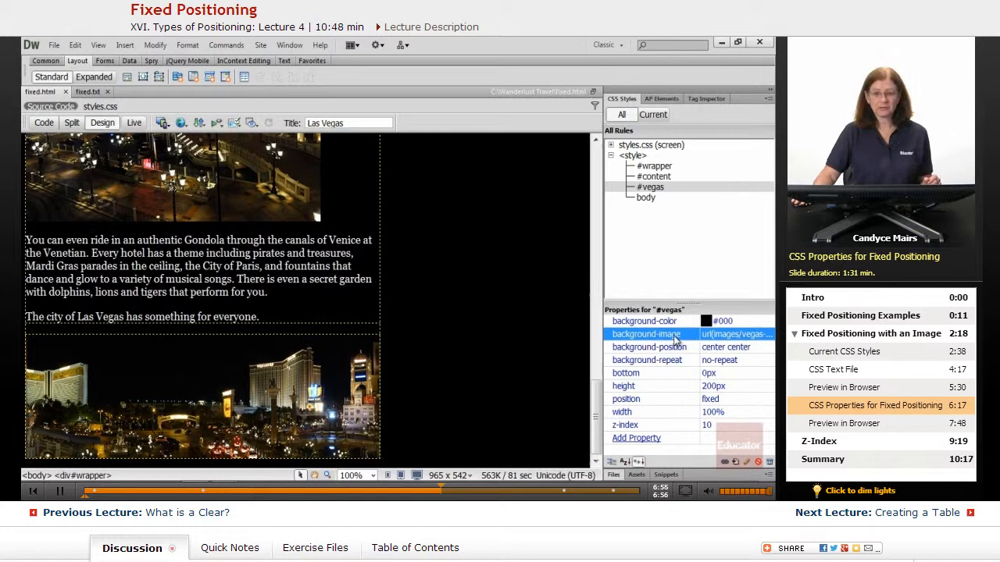
mouse_move(431, 394)
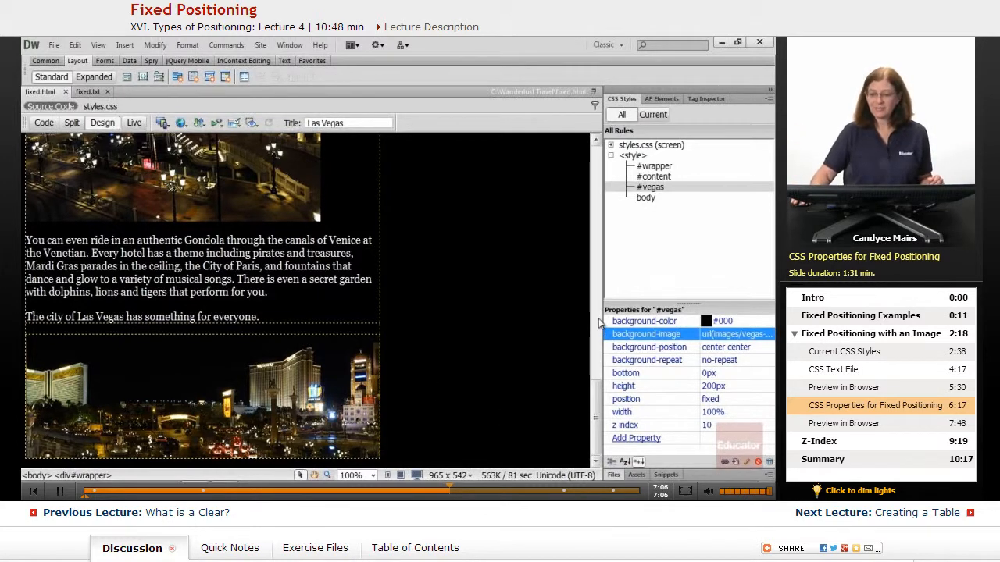
left_click(643, 321)
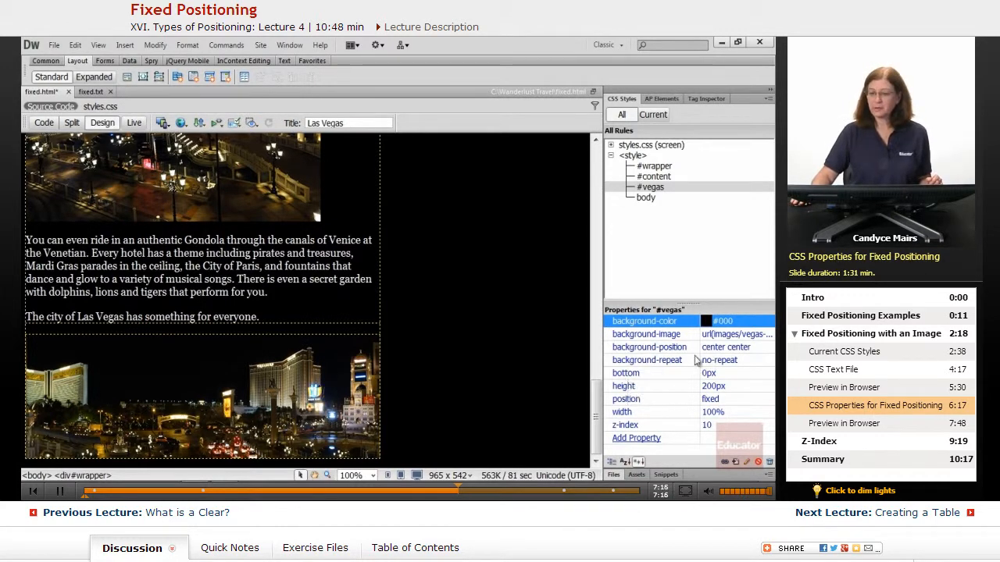
left_click(650, 347)
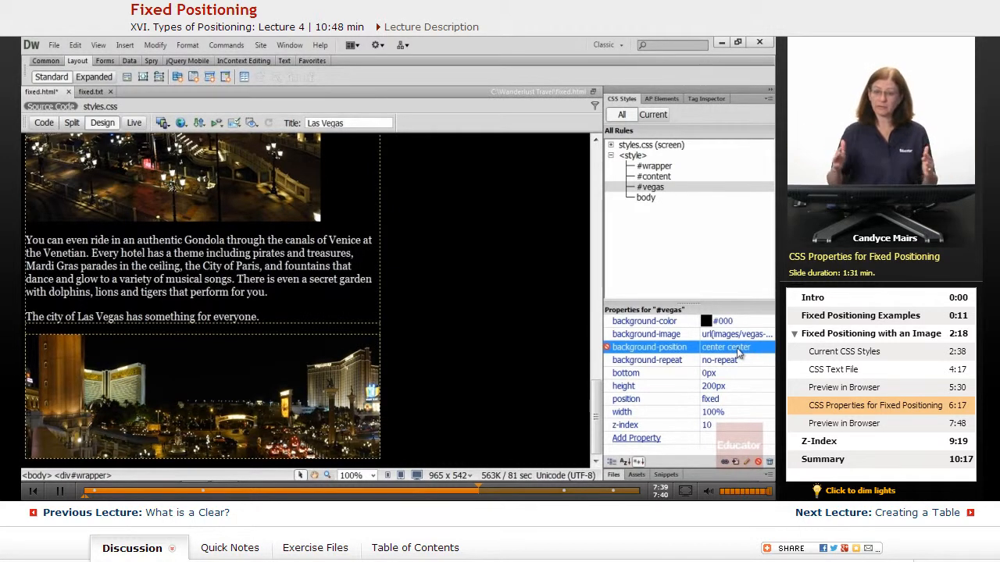
mouse_move(608, 347)
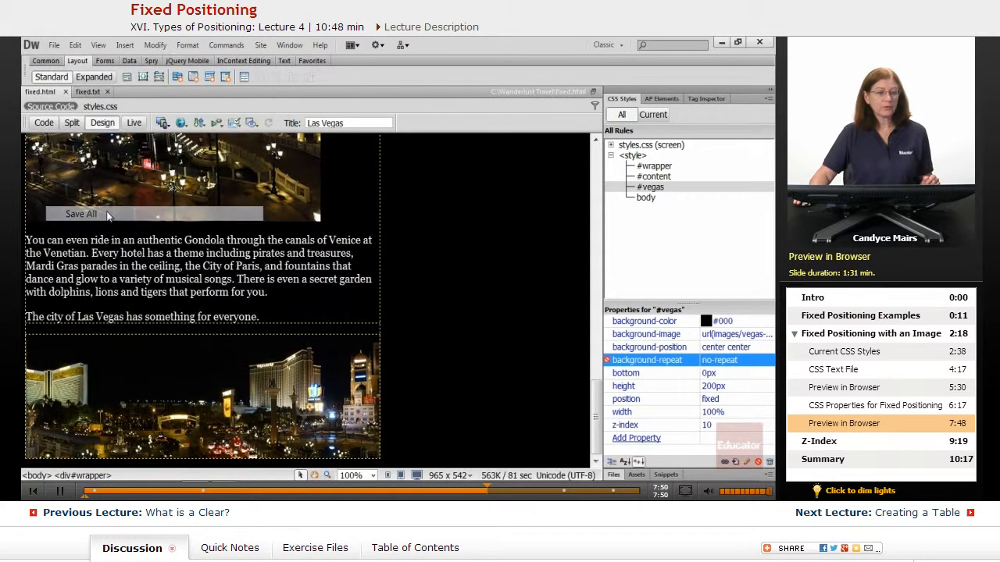
left_click(181, 122)
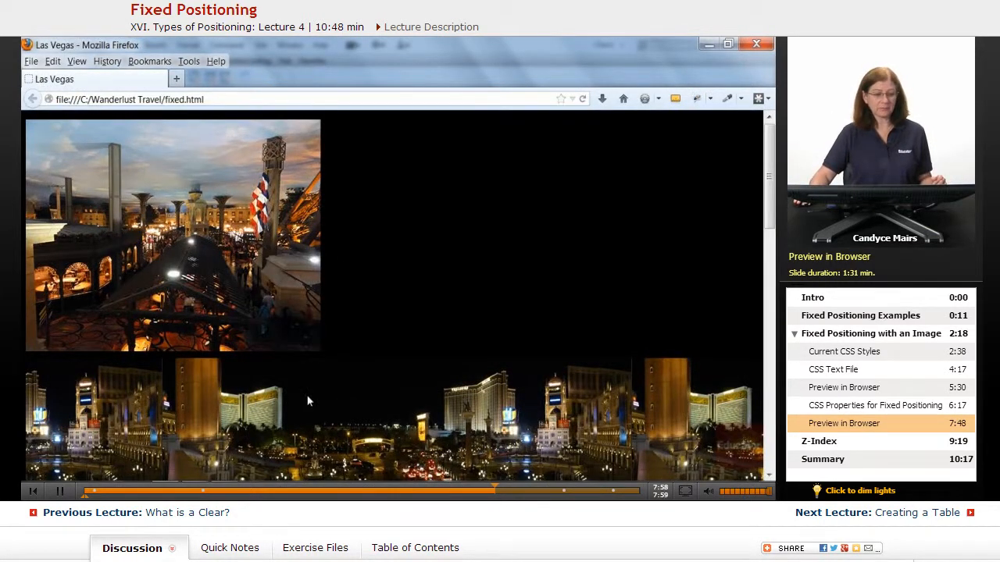
mouse_move(744, 406)
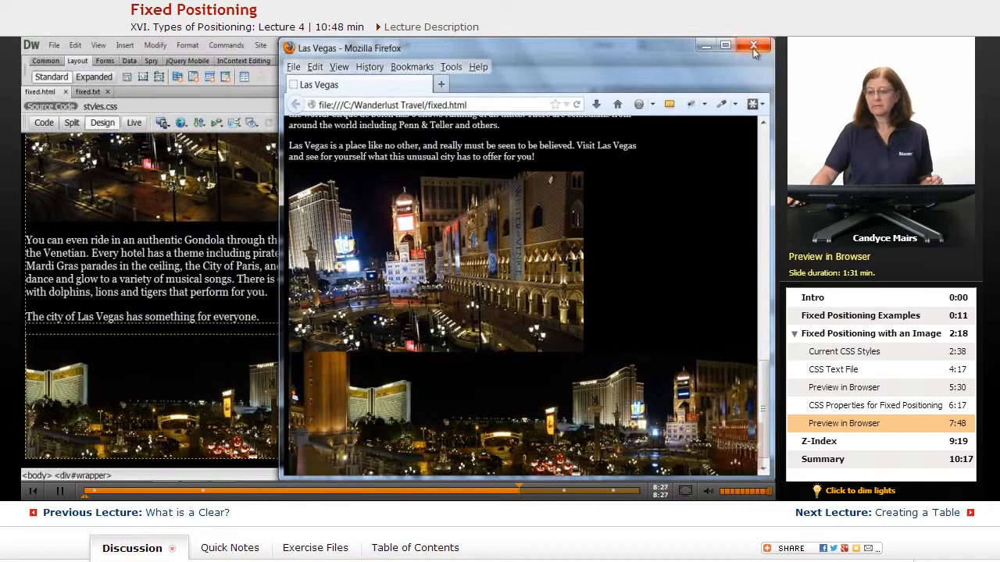
Close Firefox, re-enable no-repeat and switch off the #vegas fixed position property
left_click(752, 45)
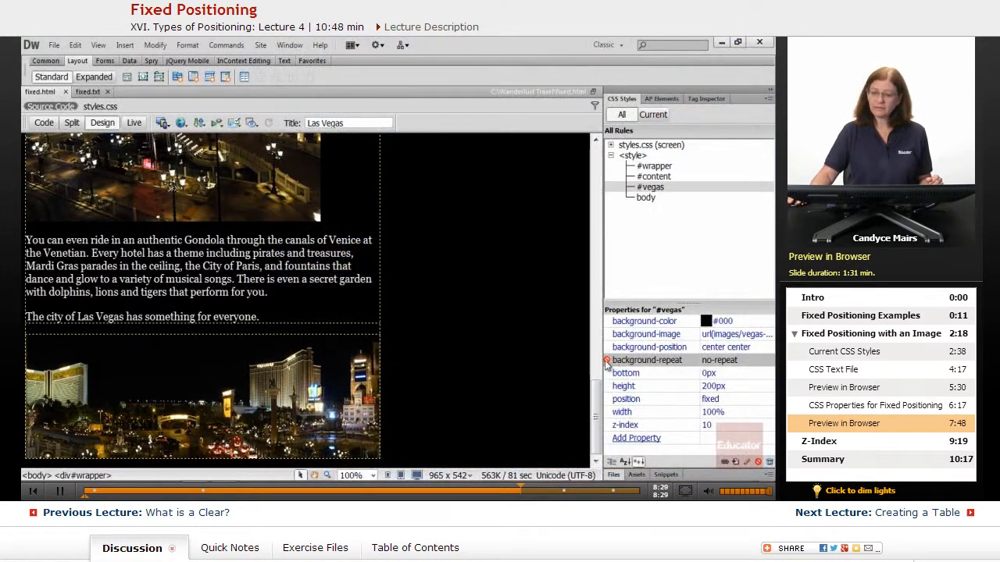
left_click(647, 360)
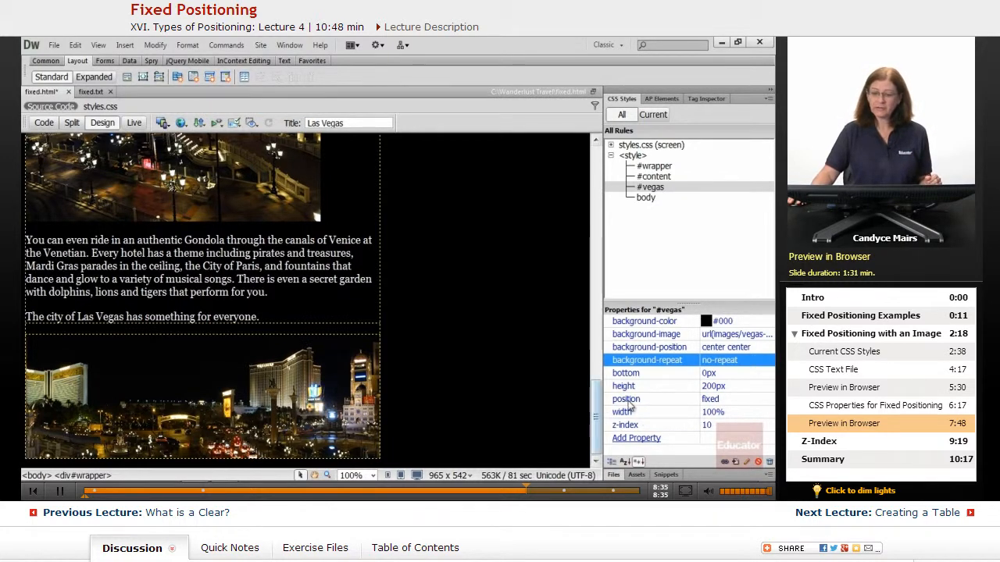
left_click(625, 400)
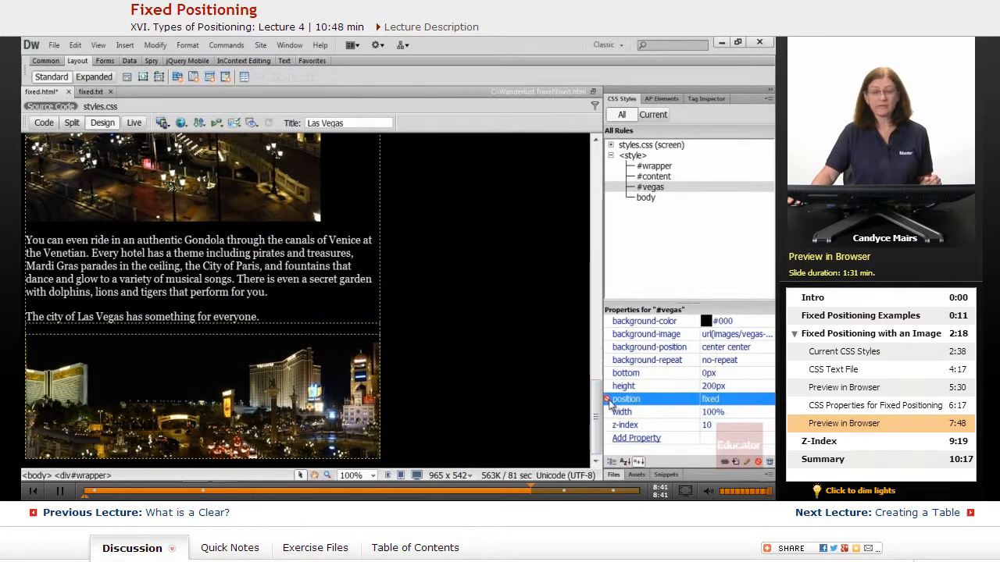
left_click(53, 44)
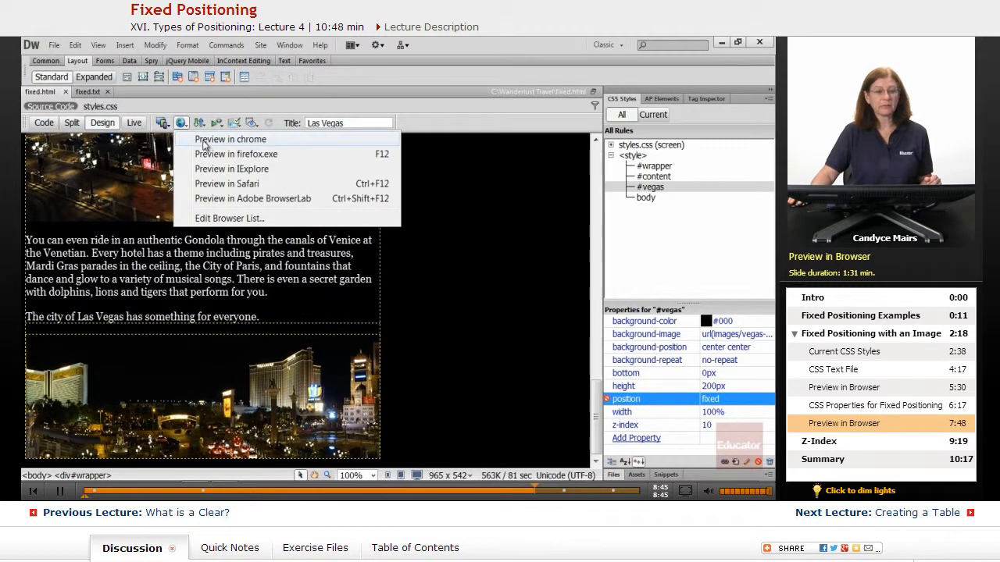
Preview the page in Chrome, scroll to see the panorama no longer fixed, and close Chrome
left_click(231, 139)
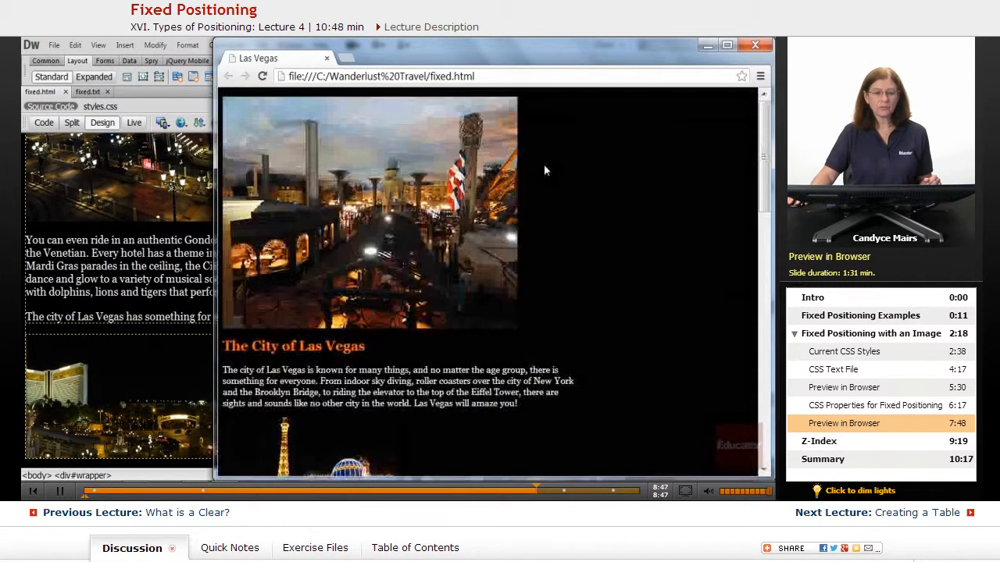
scroll("down", 3)
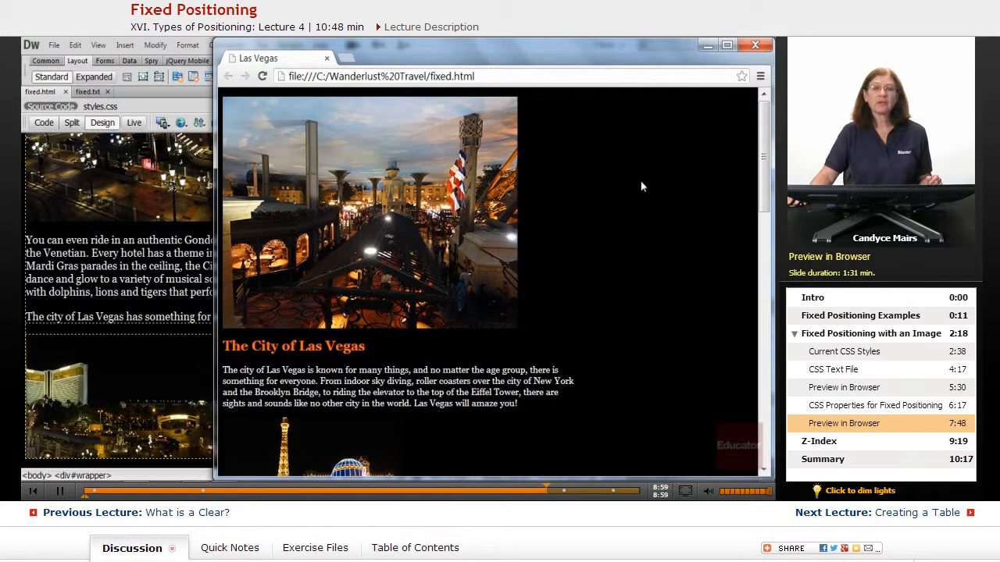
left_click(756, 43)
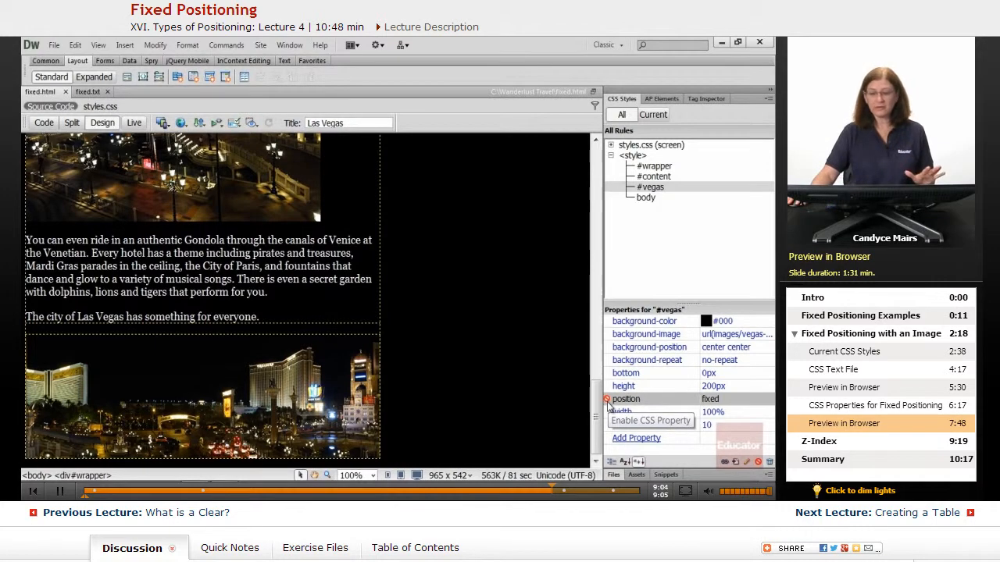
Re-enable fixed position on #vegas, select its z-index of 10, and go to save the page
left_click(625, 399)
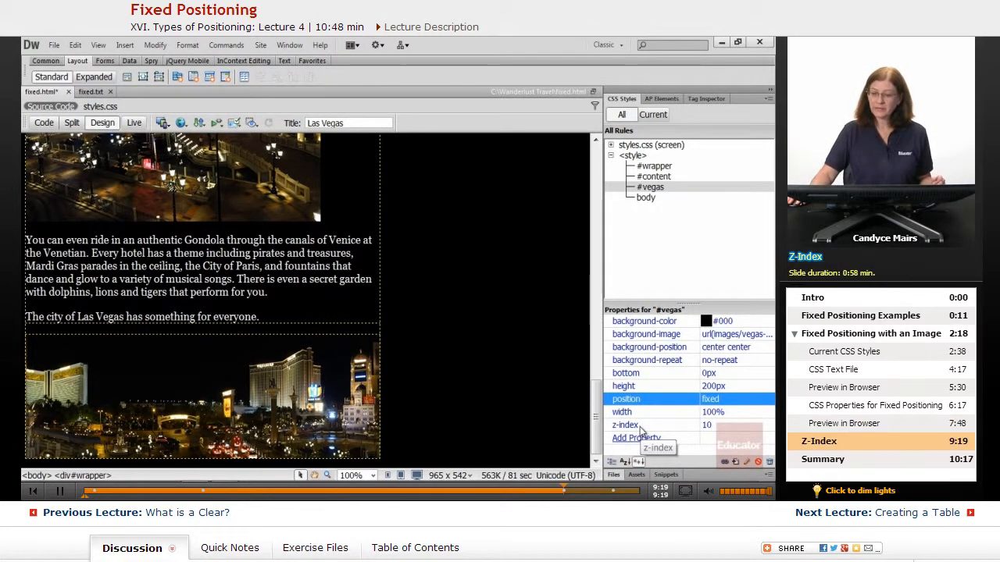
left_click(625, 425)
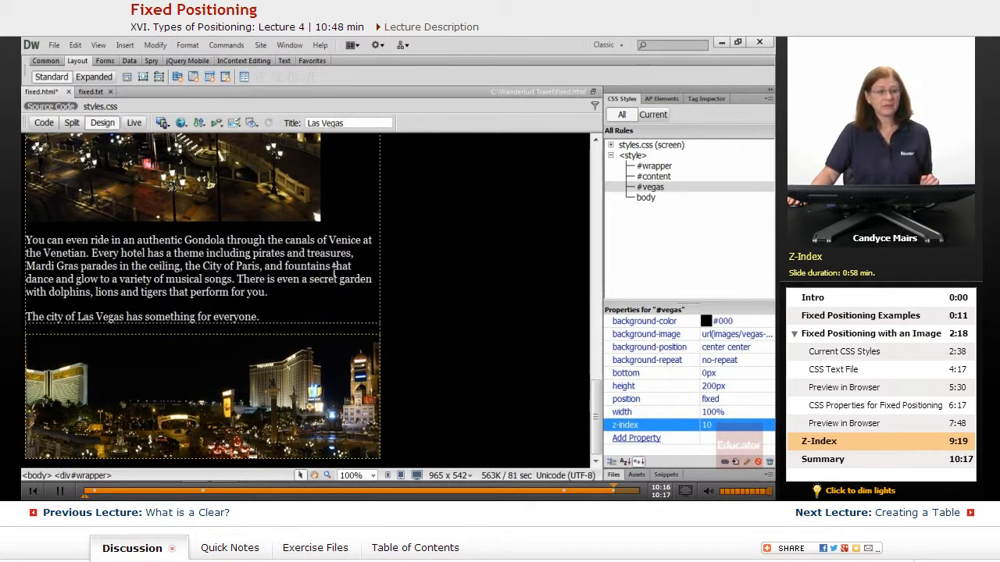
left_click(54, 44)
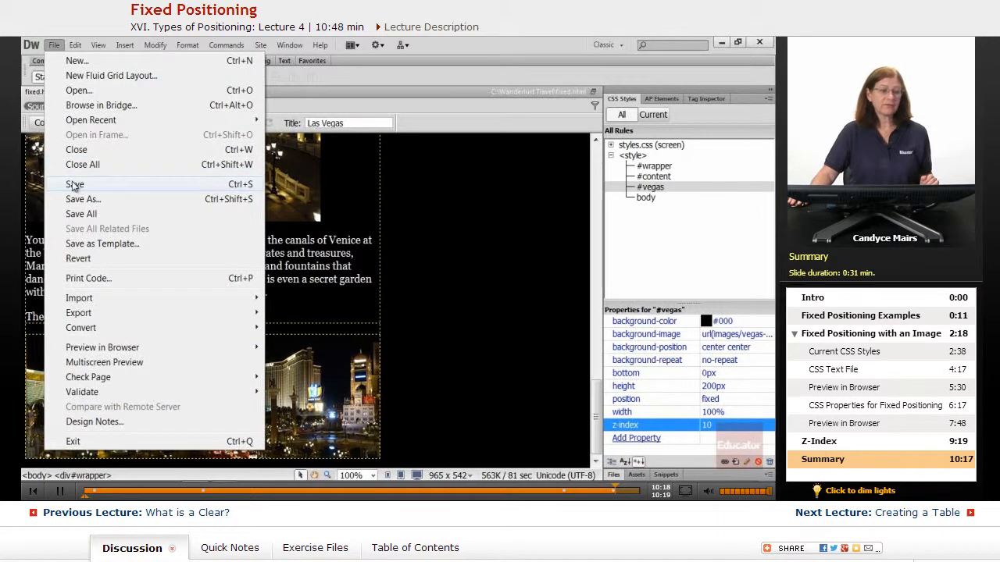